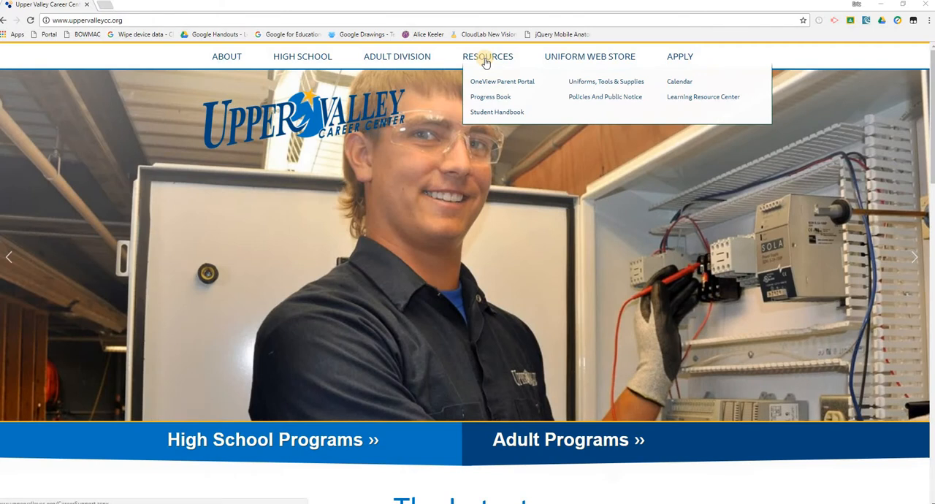
mouse_move(502, 82)
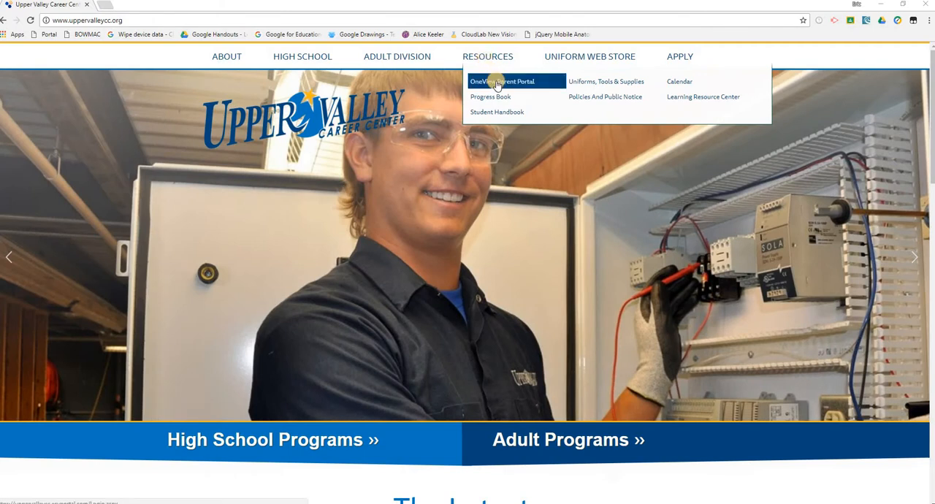
Go to the OneView Parent Portal login page from the Resources menu.
click(503, 81)
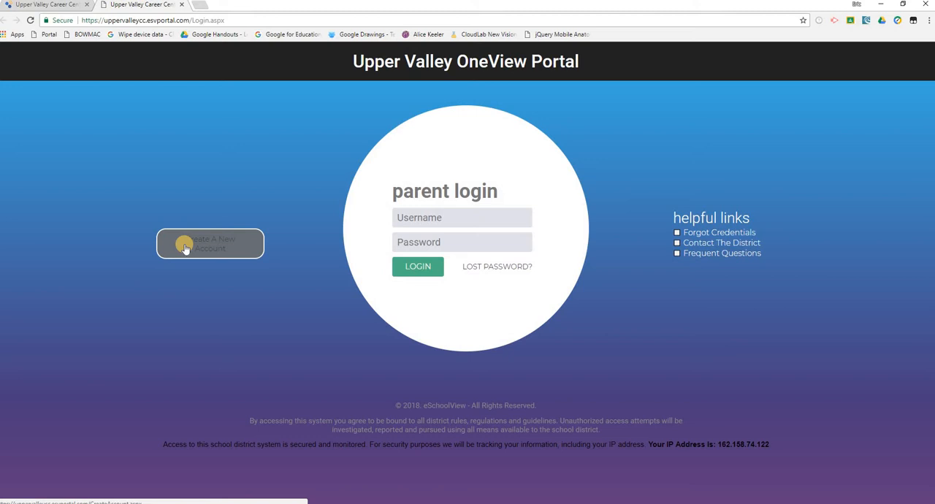
mouse_move(210, 294)
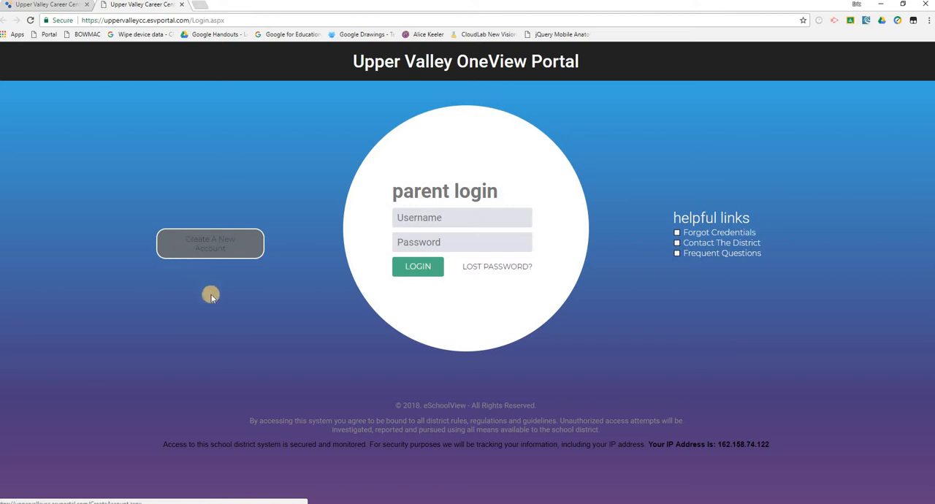
mouse_move(388, 286)
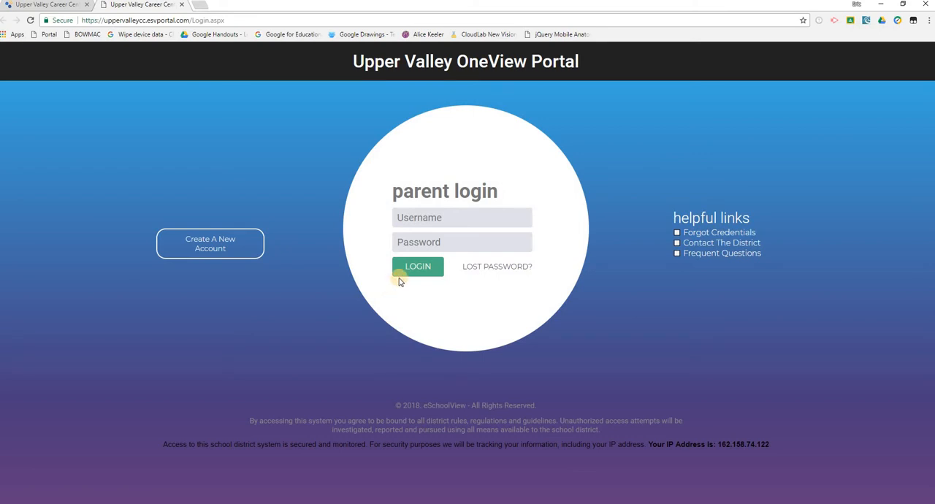
mouse_move(497, 266)
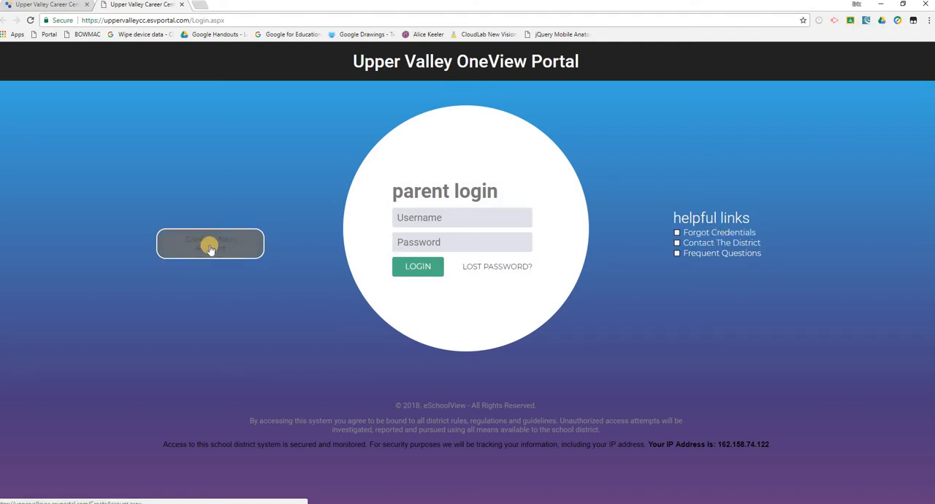
Start a new parent account and reach the Personal Information and Account Access fields.
click(210, 243)
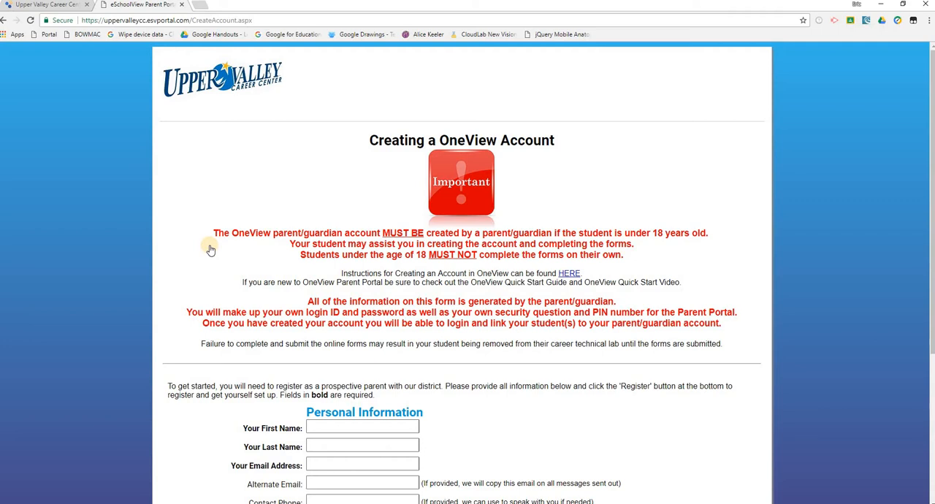
scroll(down, 3)
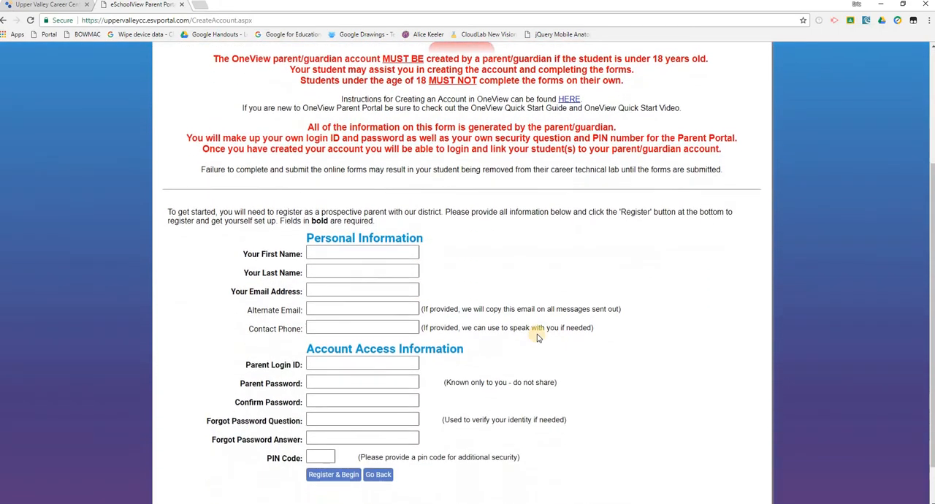
scroll(down, 3)
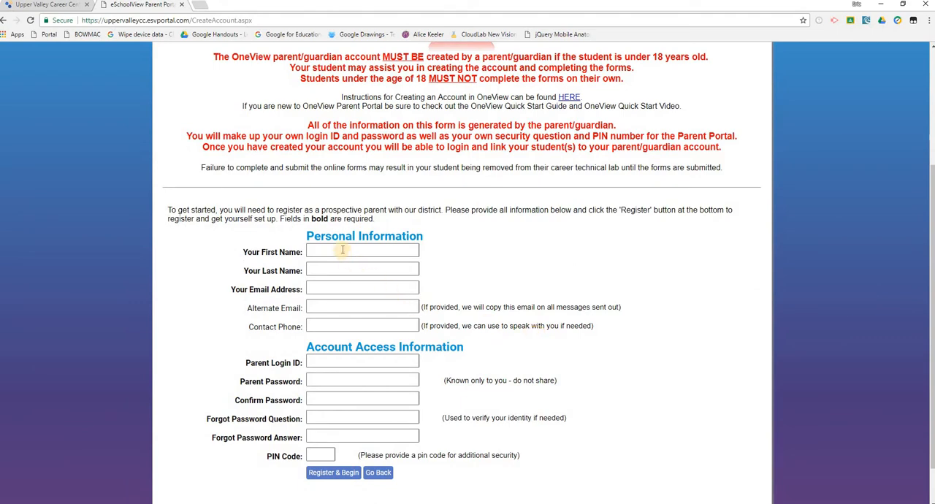
mouse_move(366, 292)
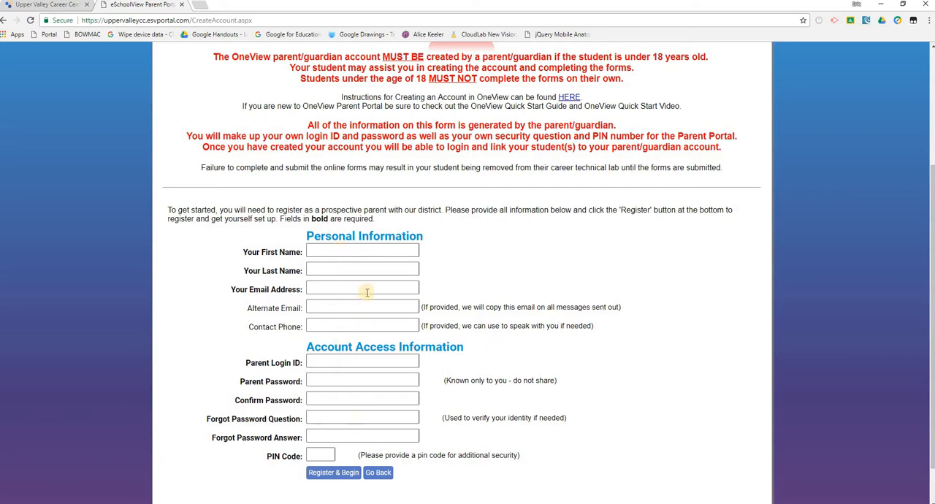
mouse_move(338, 343)
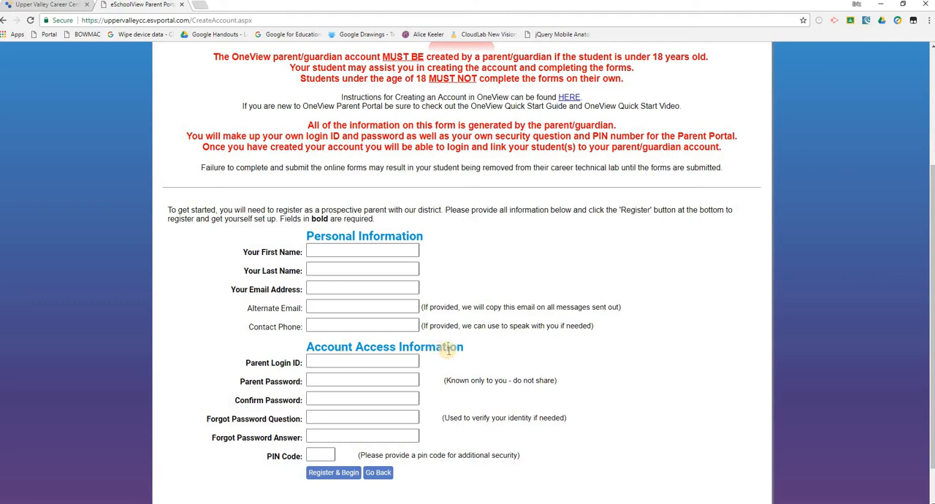
mouse_move(250, 252)
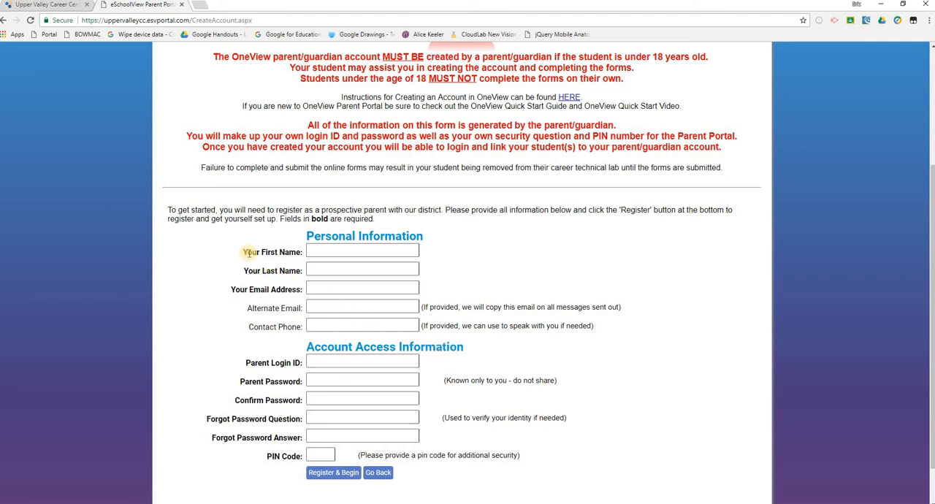
mouse_move(272, 298)
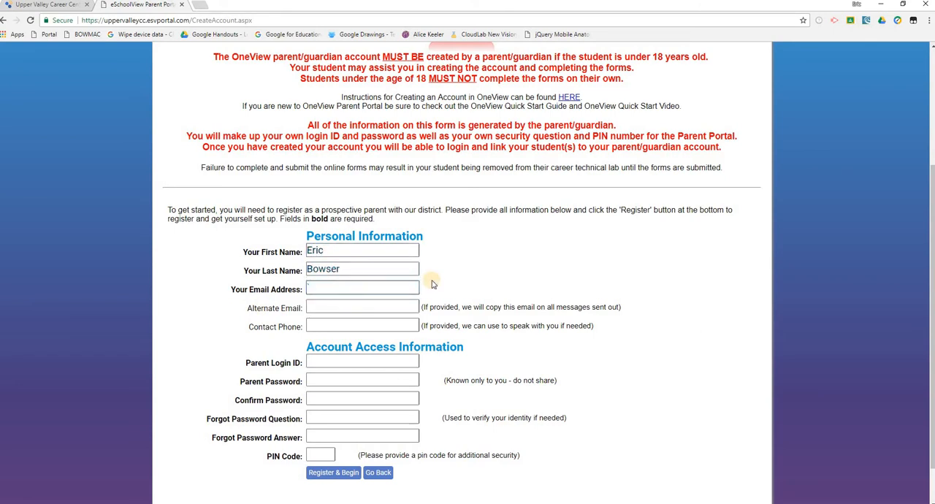
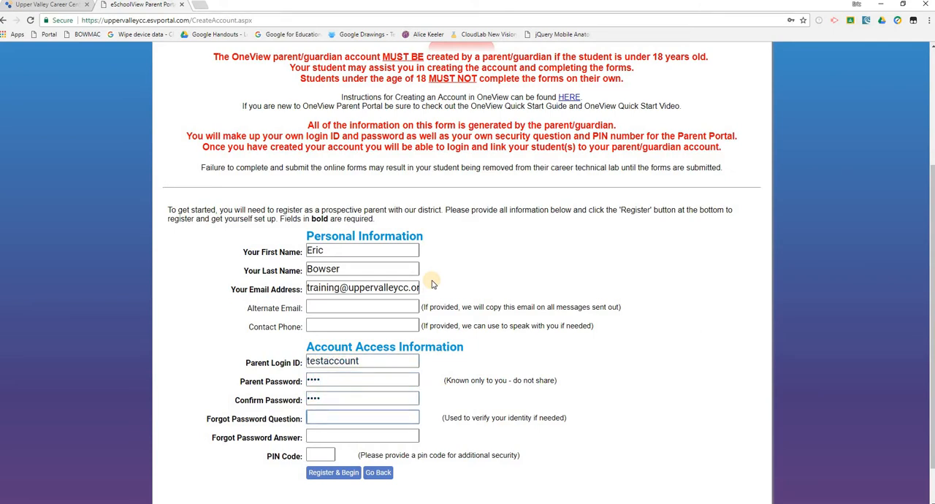
text(Pet's name?)
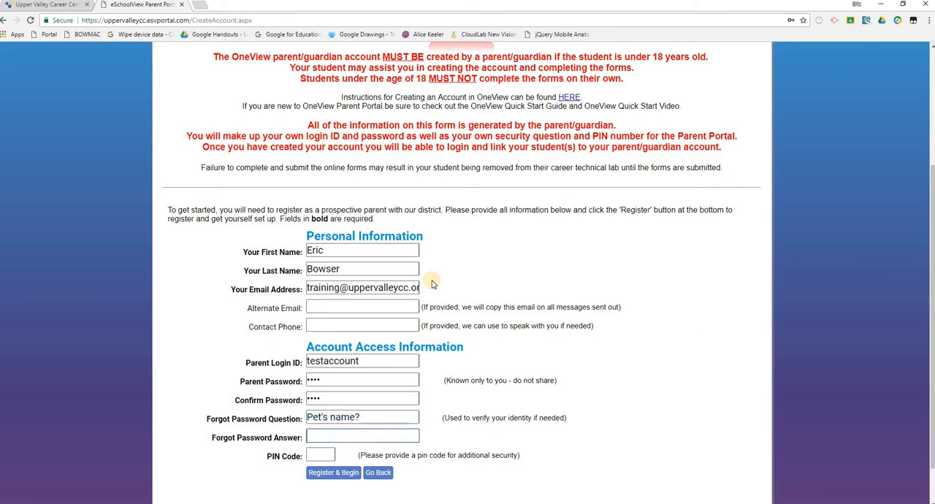
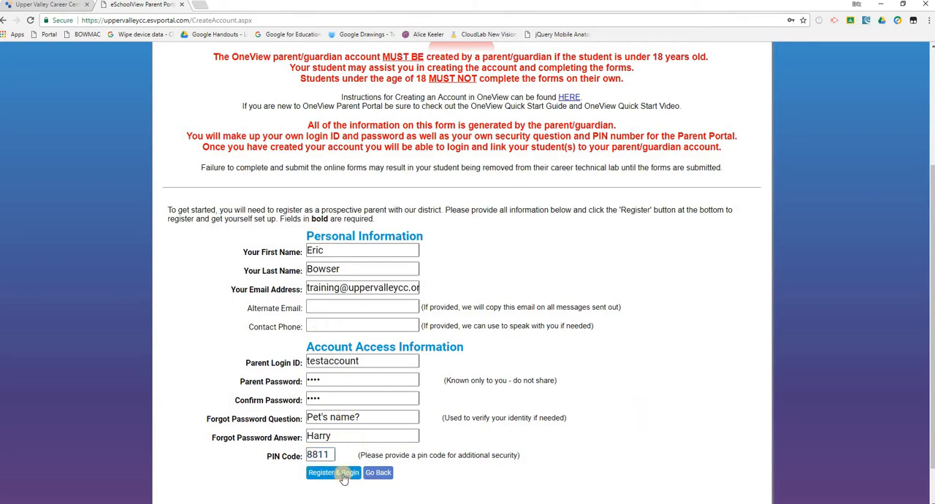
click(333, 473)
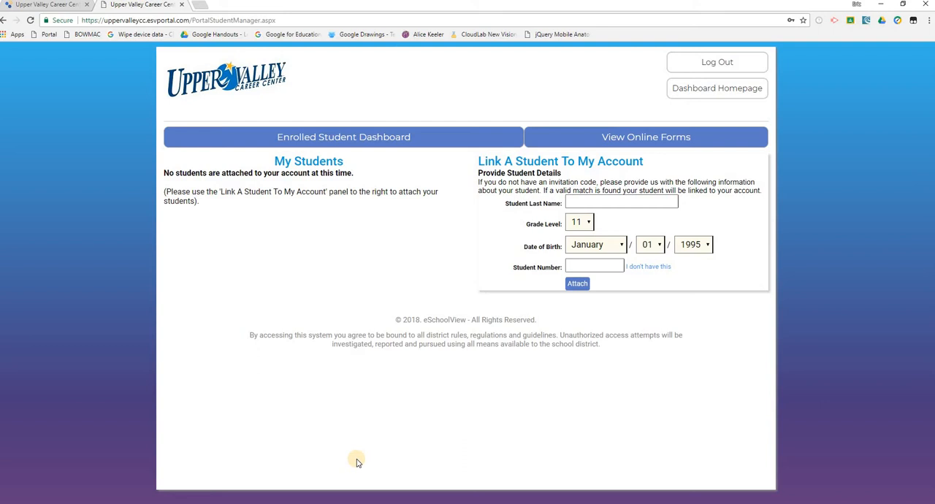
mouse_move(597, 214)
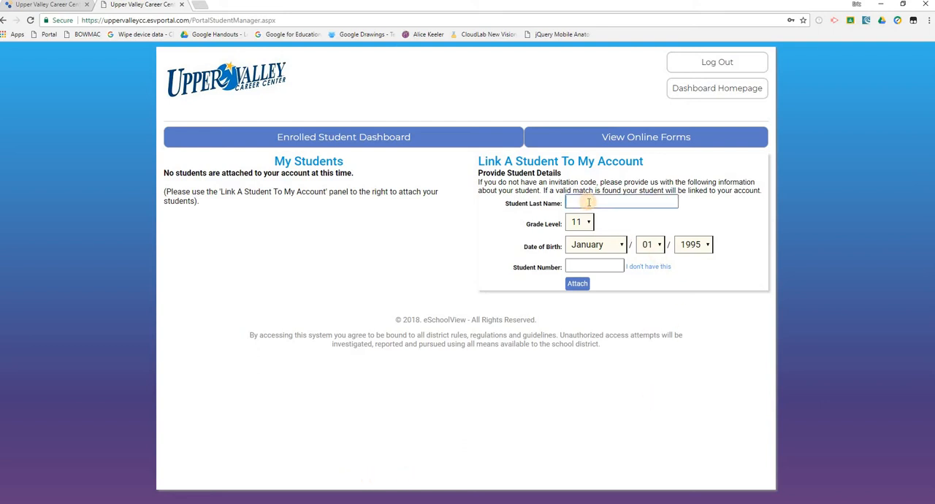
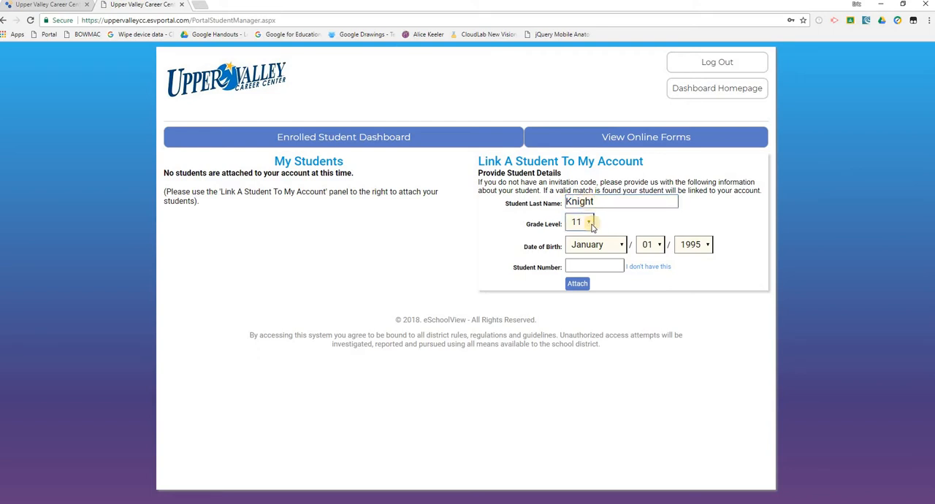
click(579, 223)
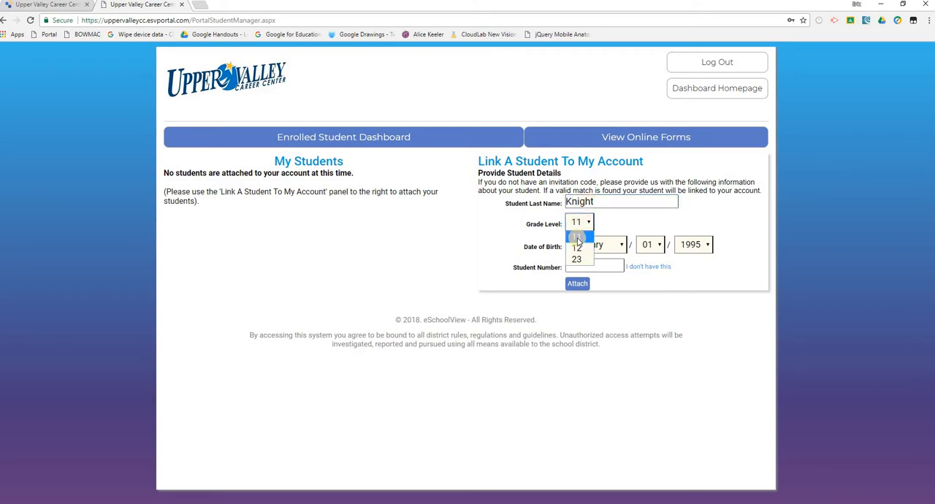
click(595, 244)
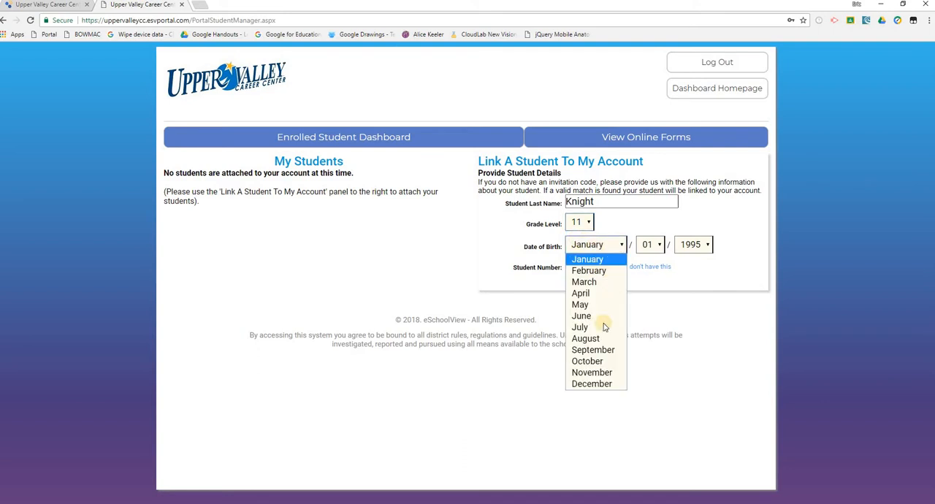
click(592, 372)
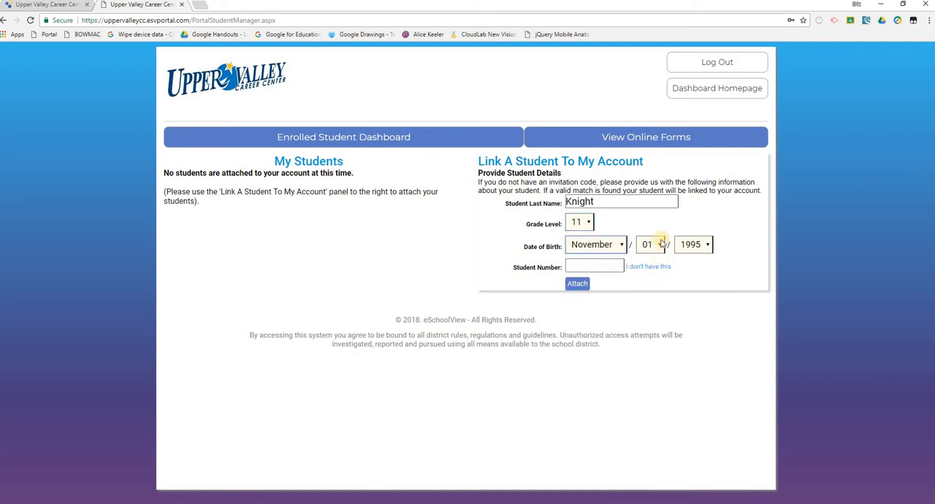
click(650, 244)
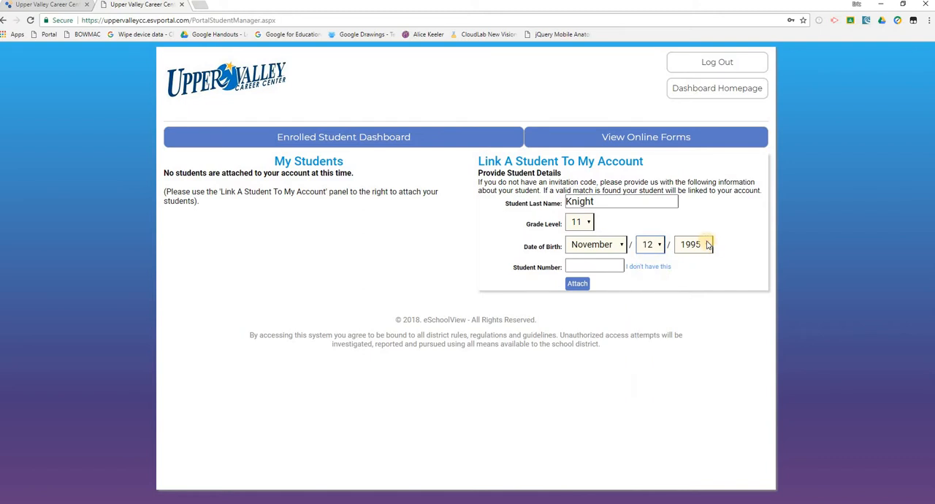
click(706, 244)
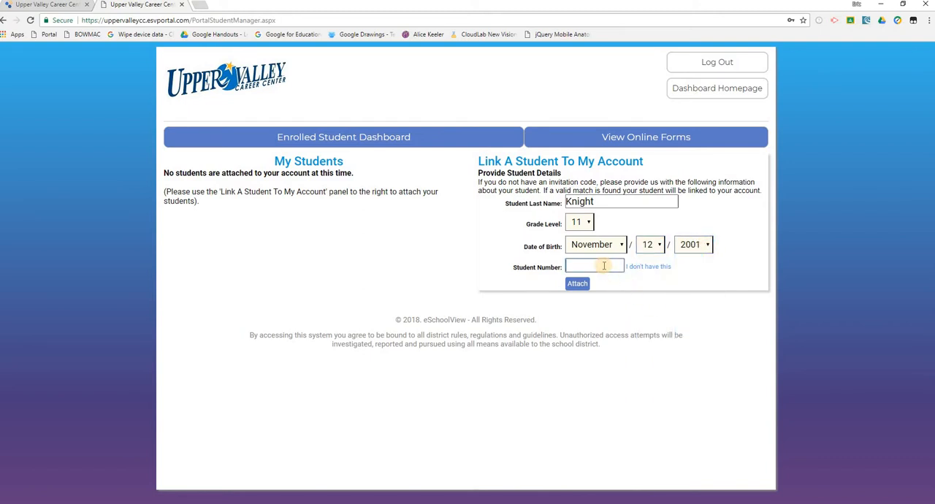
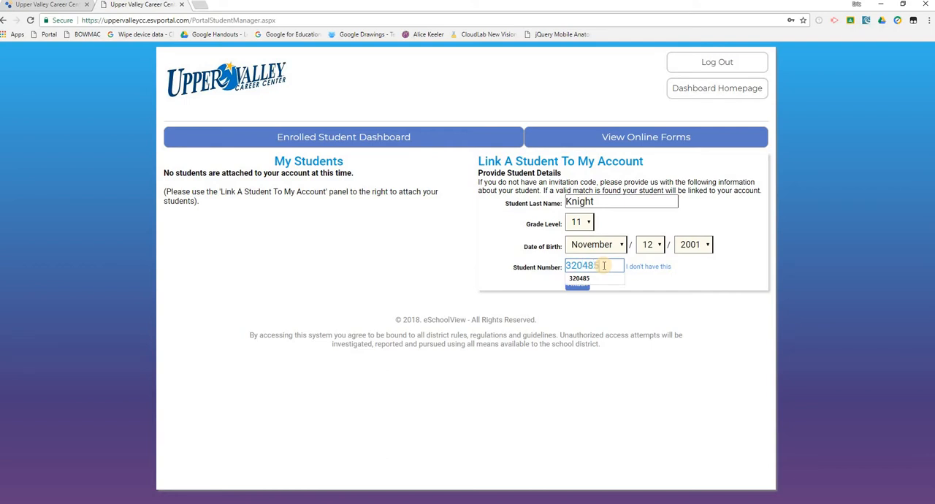
click(579, 278)
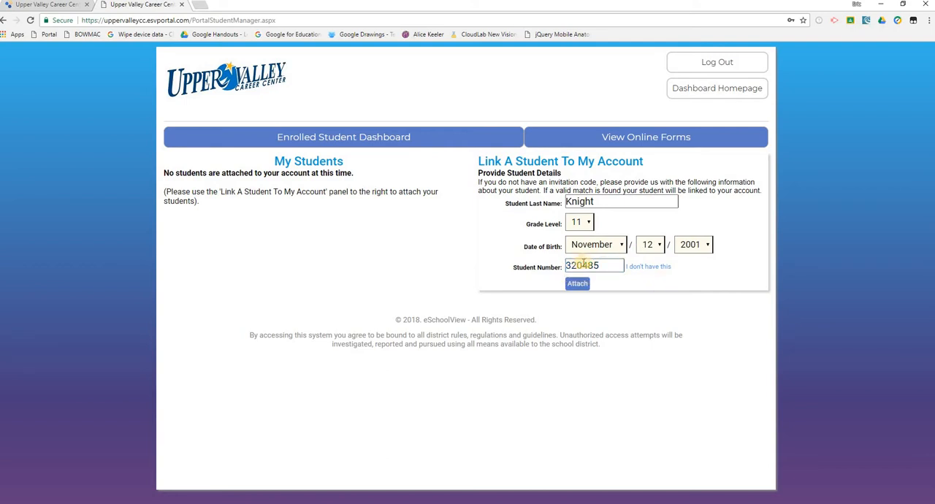
click(577, 283)
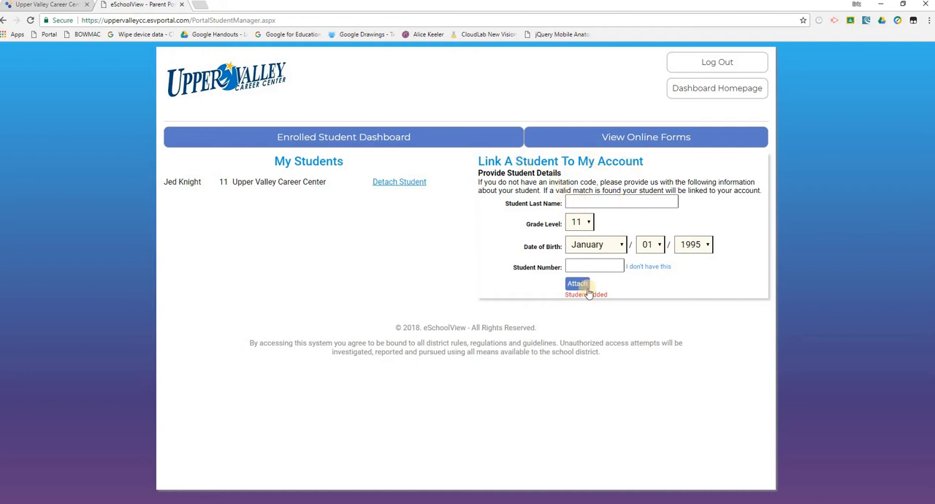
click(577, 284)
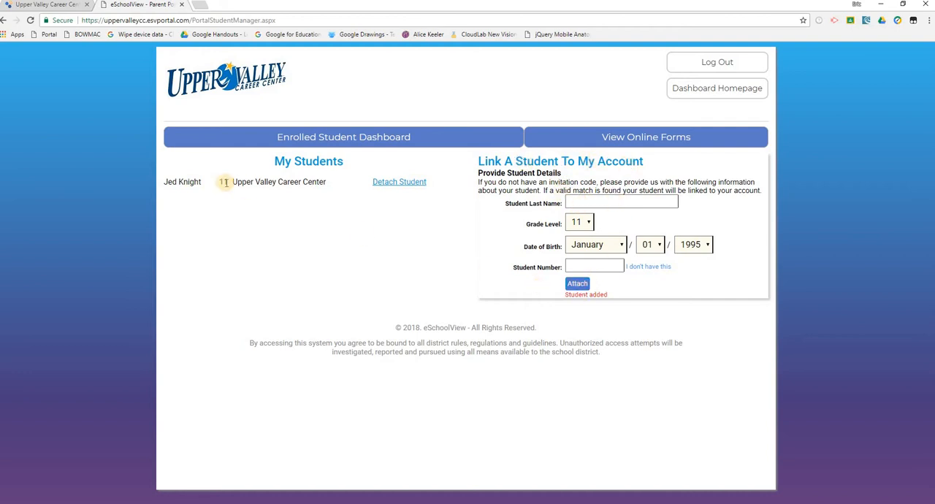
mouse_move(220, 207)
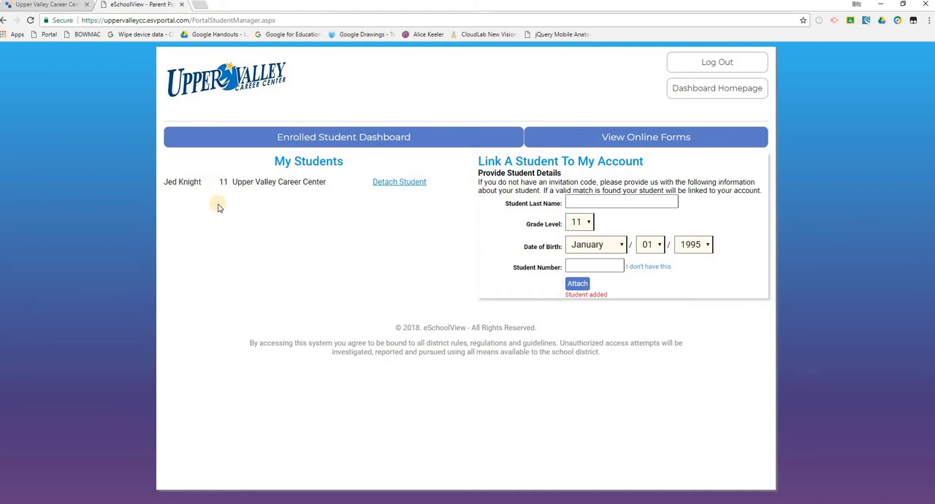
mouse_move(222, 195)
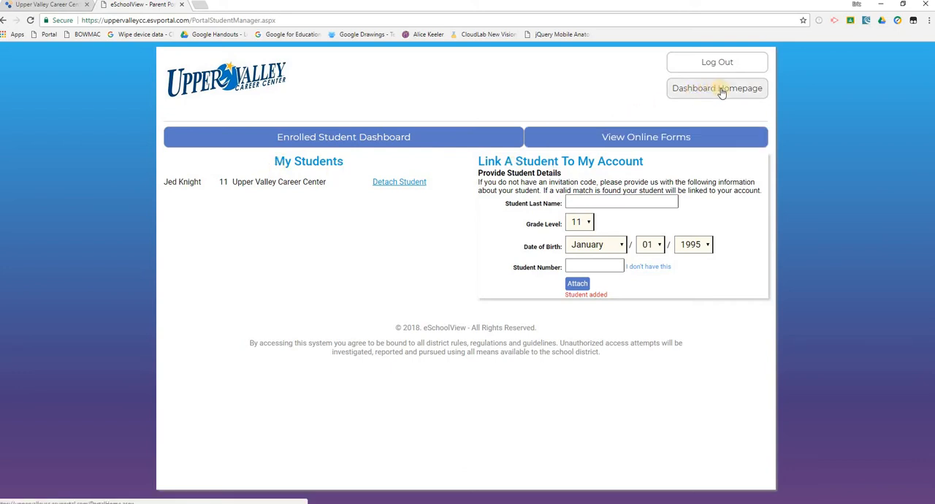
Go to the Dashboard Homepage showing the Review & Agree Before Continuing notice.
click(717, 87)
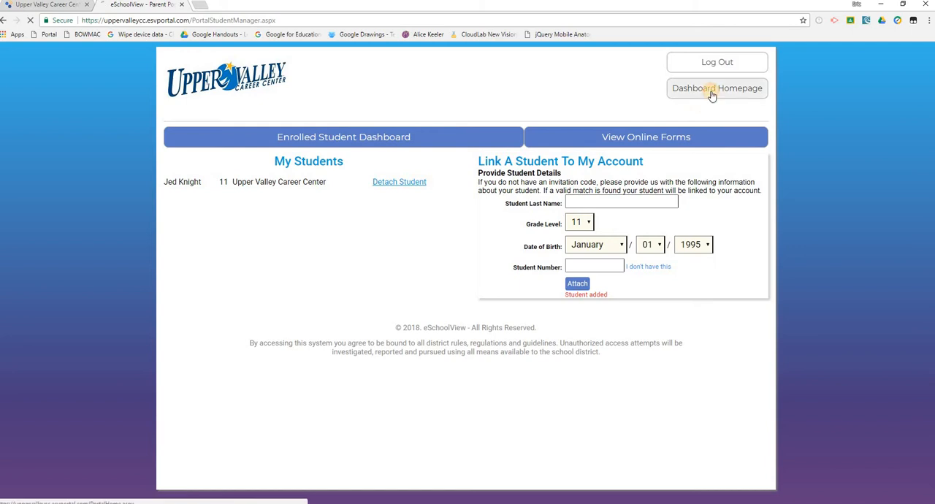
click(716, 88)
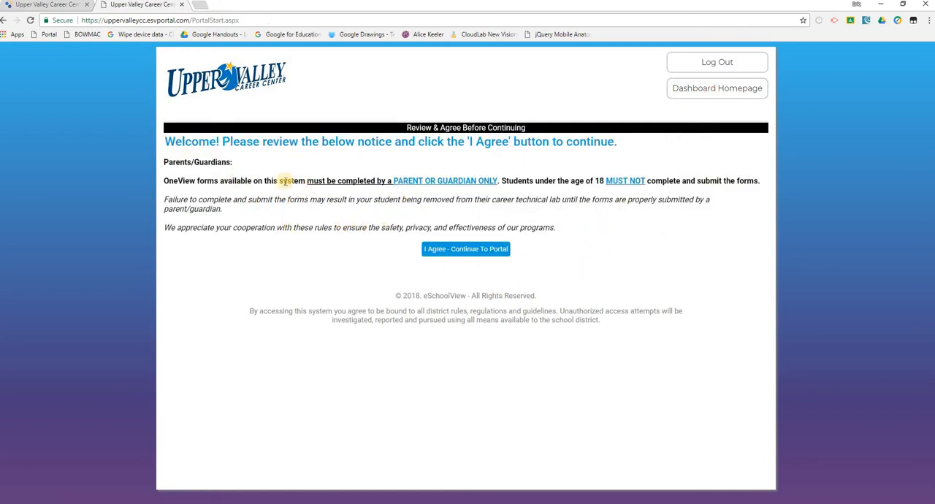
mouse_move(522, 190)
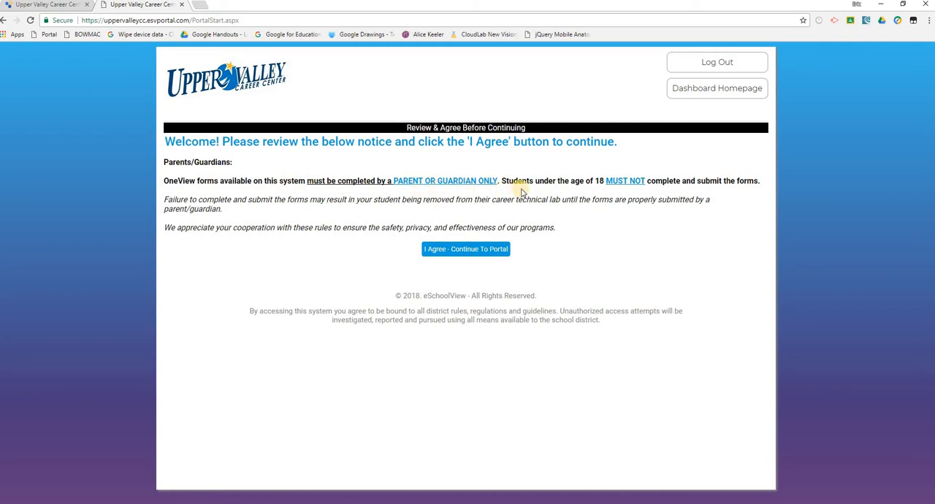
mouse_move(540, 217)
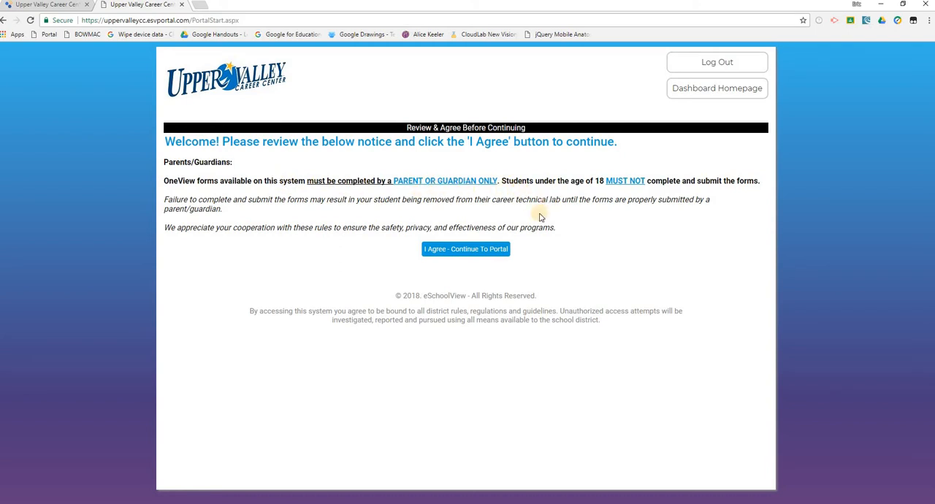
click(466, 249)
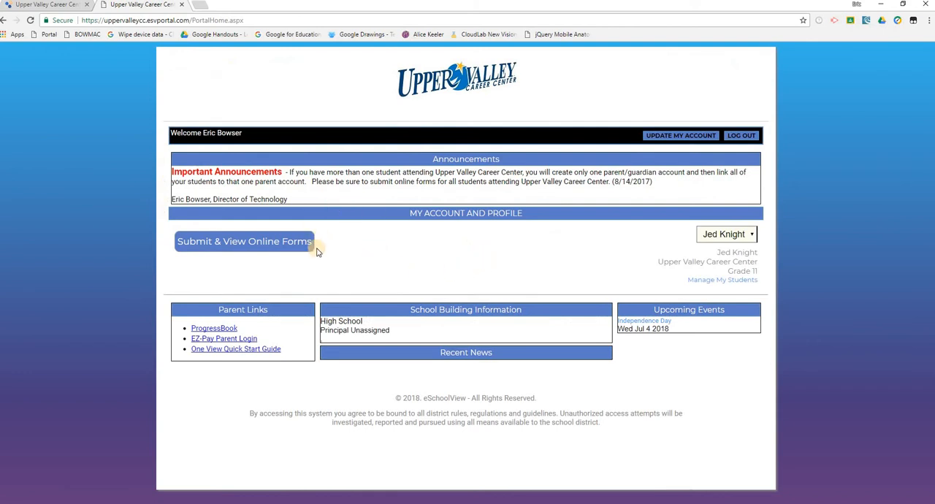
click(244, 241)
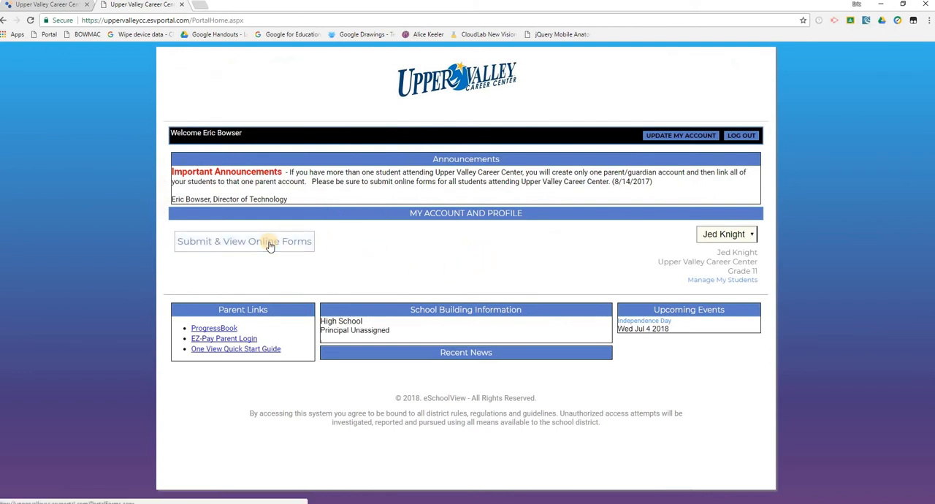